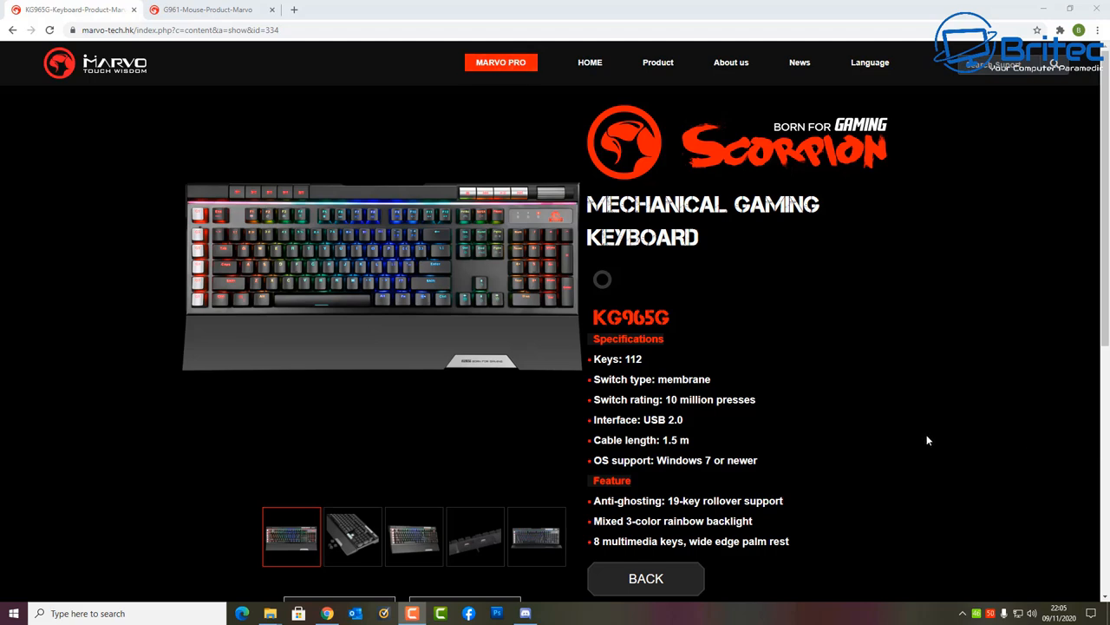
mouse_move(911, 443)
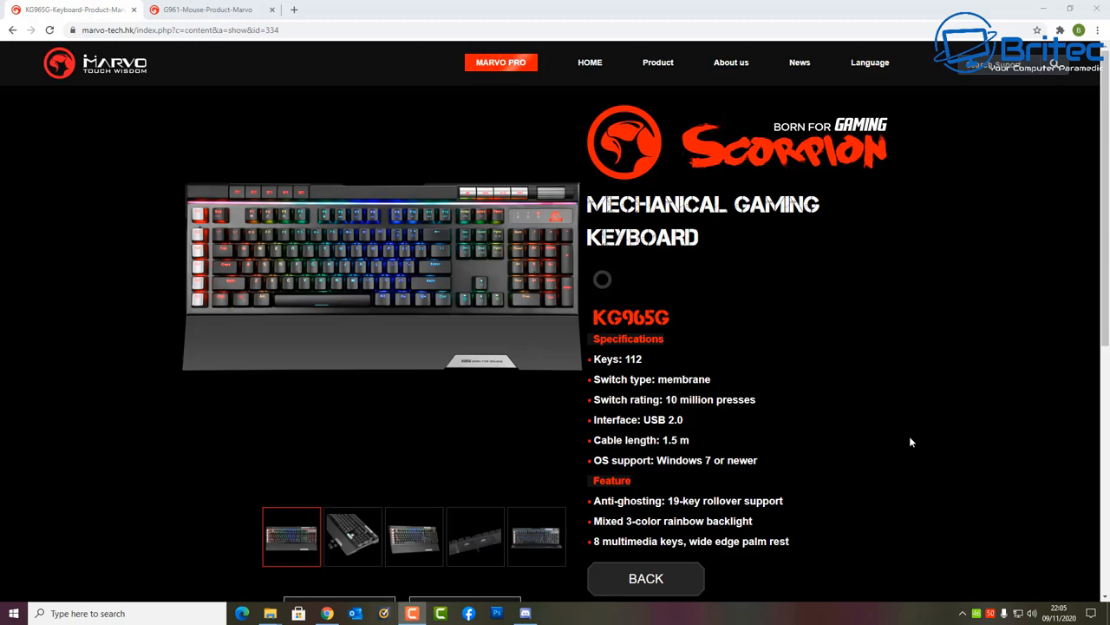
mouse_move(888, 434)
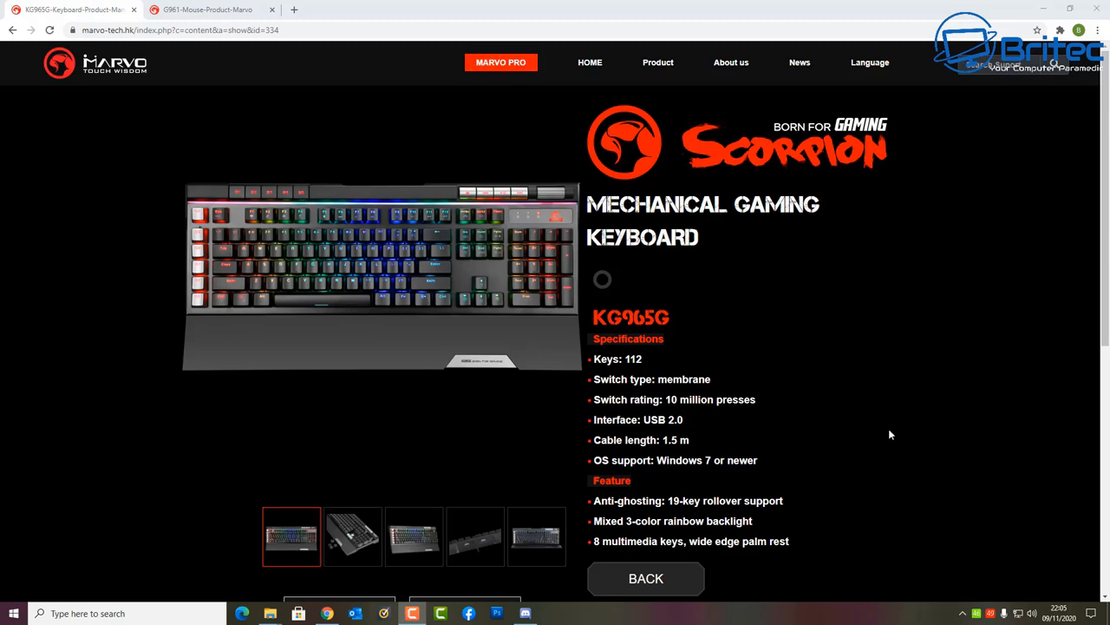
- Scroll to the KG965G download section, then show the G961 gaming mouse product page
scroll("down", 3)
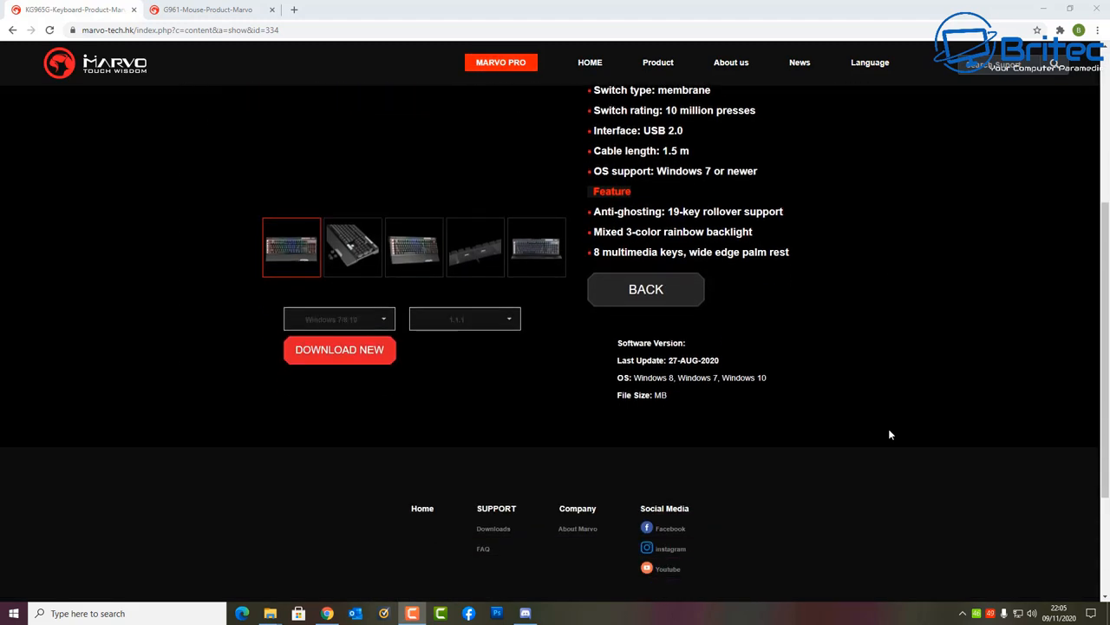
left_click(536, 246)
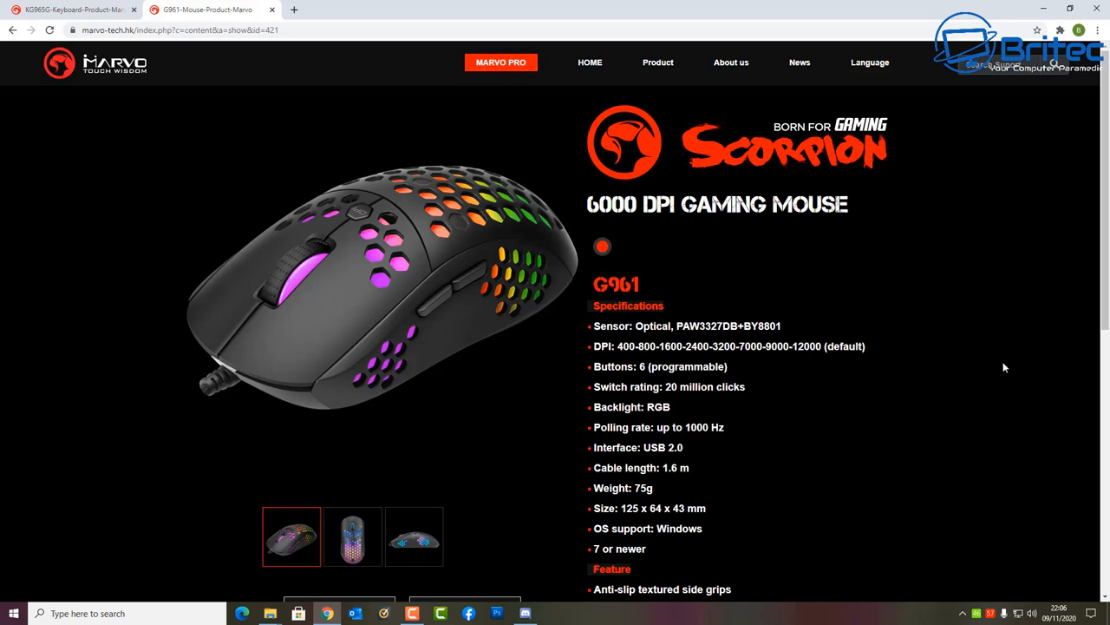
mouse_move(1103, 385)
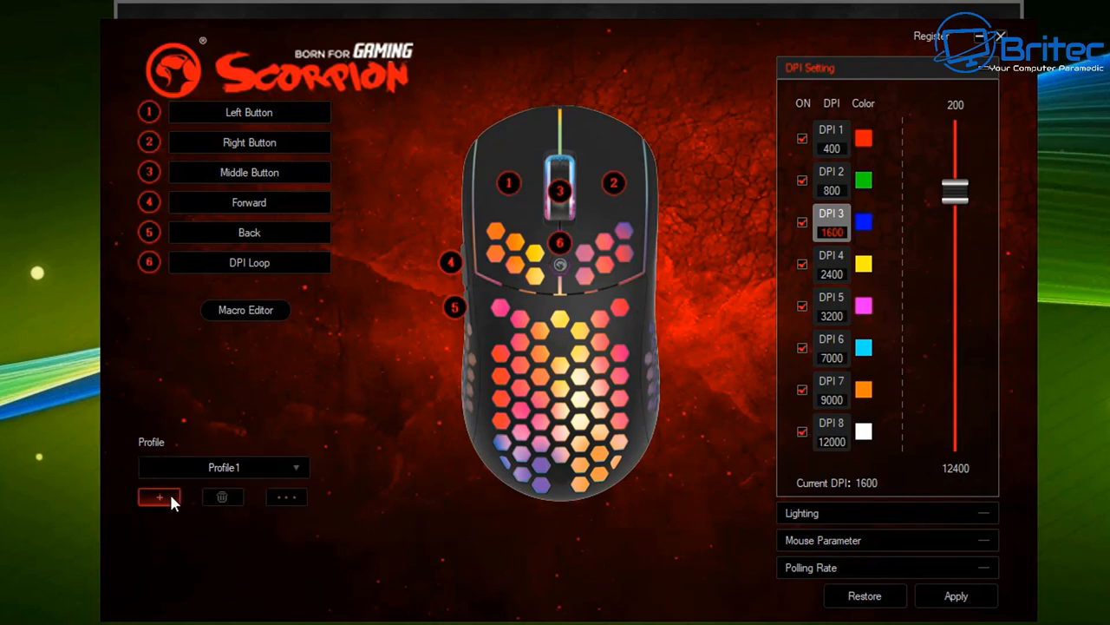
- Select DPI 3 and drag its slider up from 1600 to about 2200
left_click(285, 496)
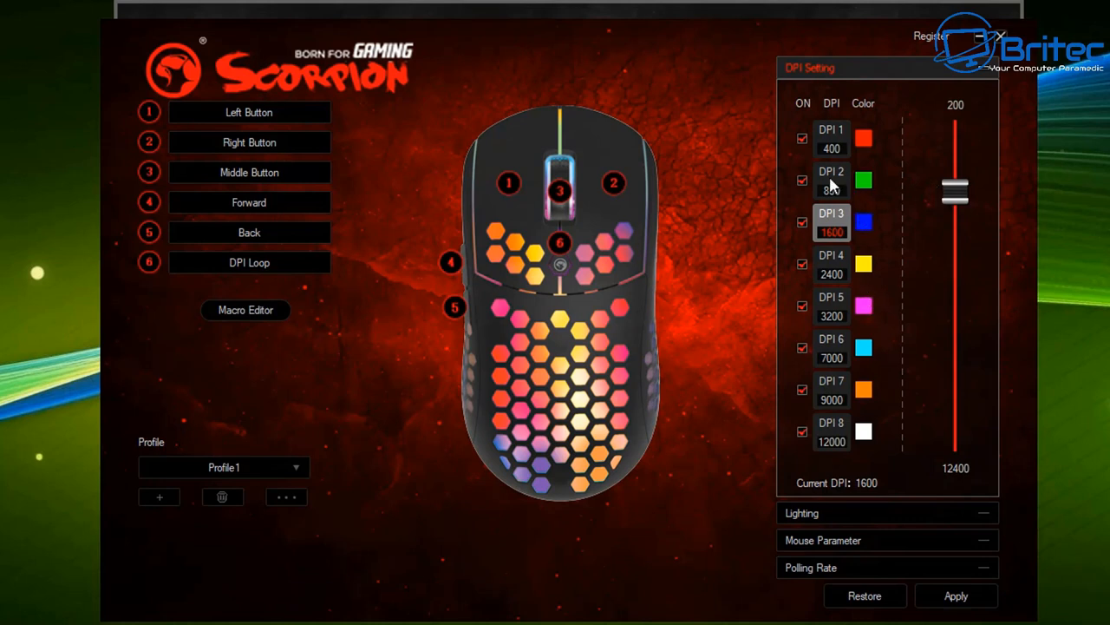
mouse_move(836, 184)
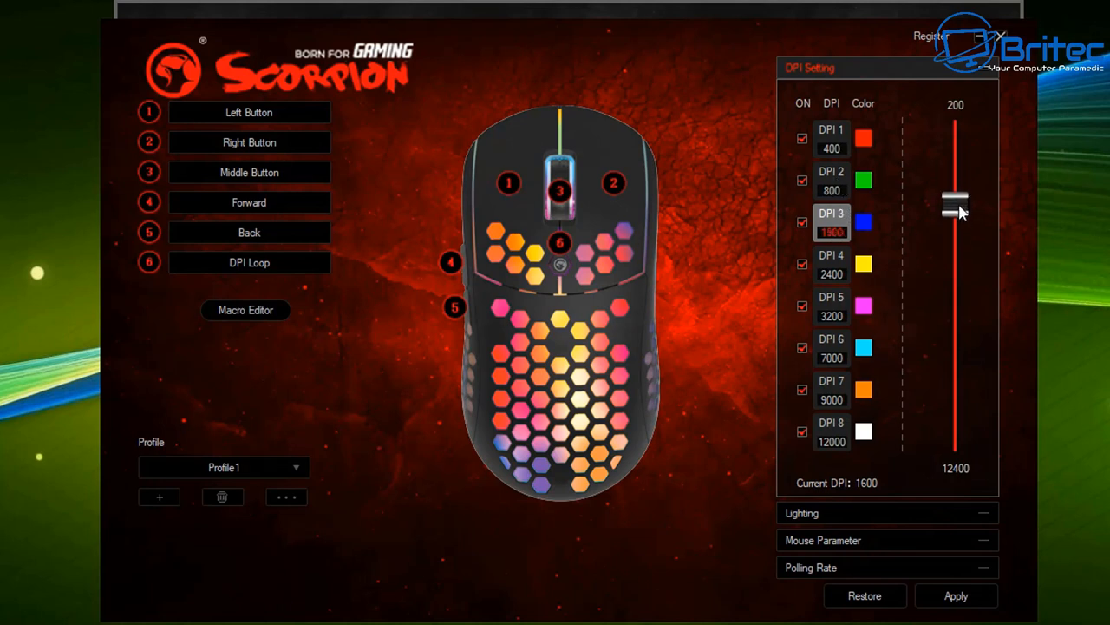
left_click_drag(954, 202, 954, 217)
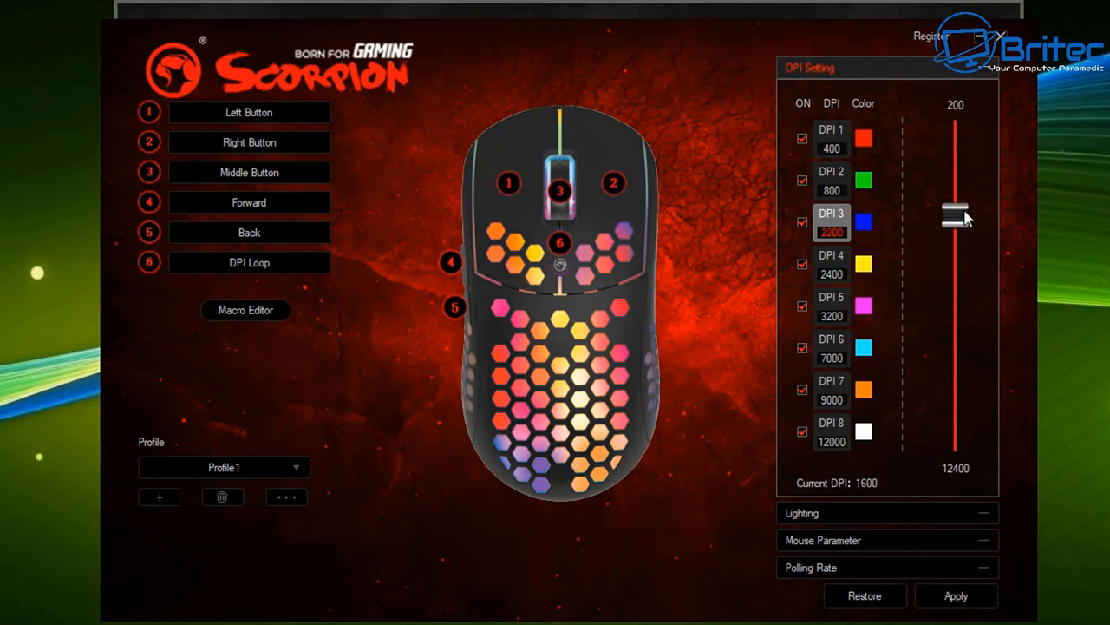
left_click_drag(954, 212, 955, 222)
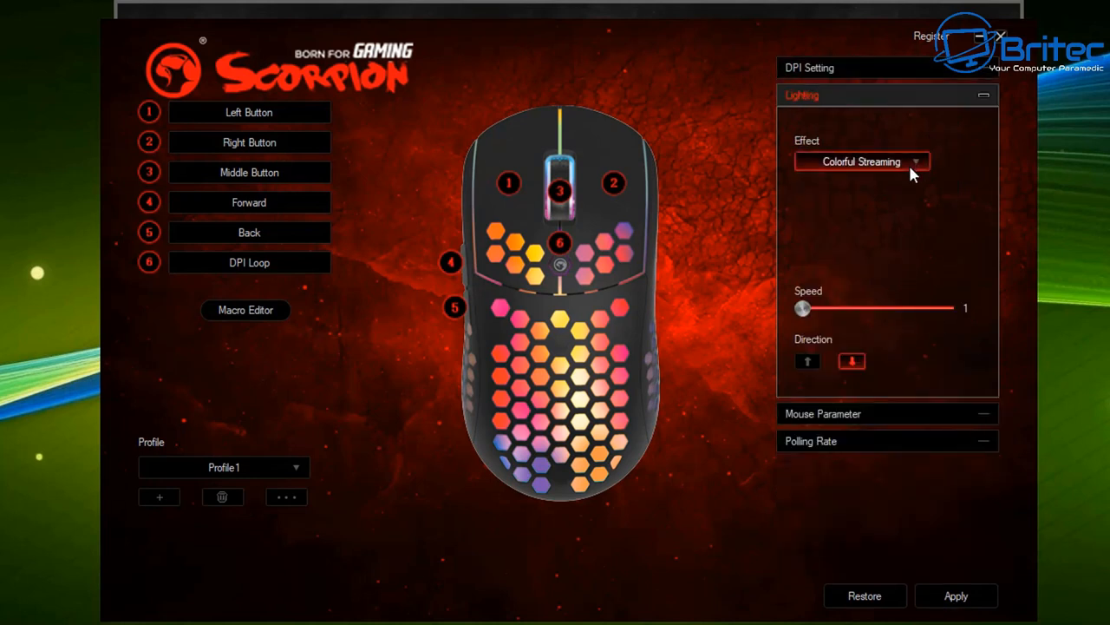
- Try the Breathing lighting effect, then return the mouse lighting to Colorful Streaming
left_click(861, 162)
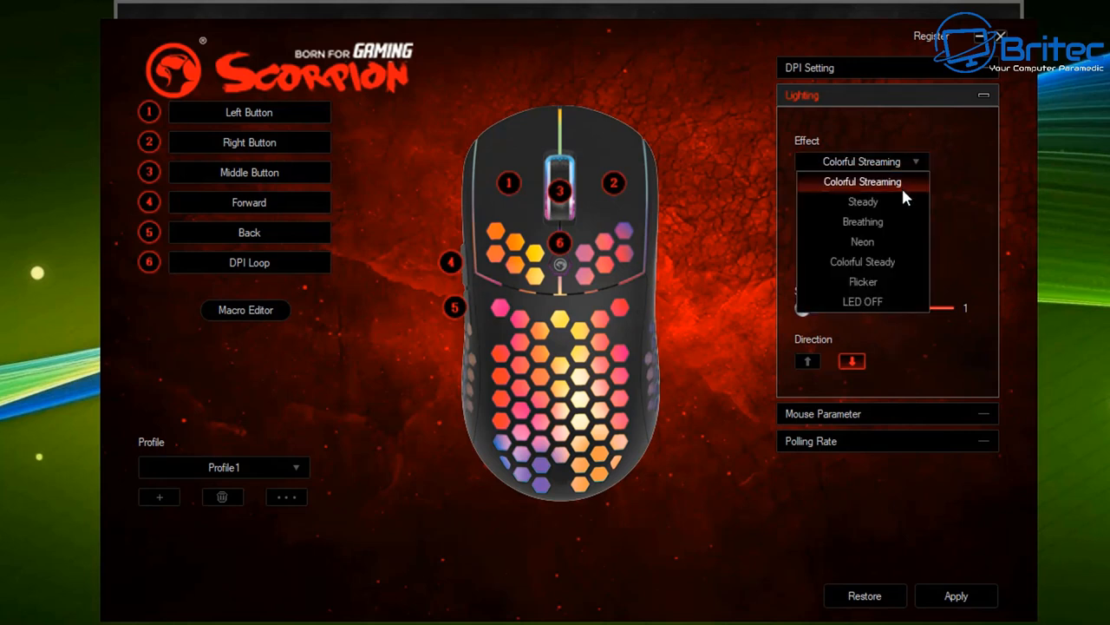
mouse_move(862, 201)
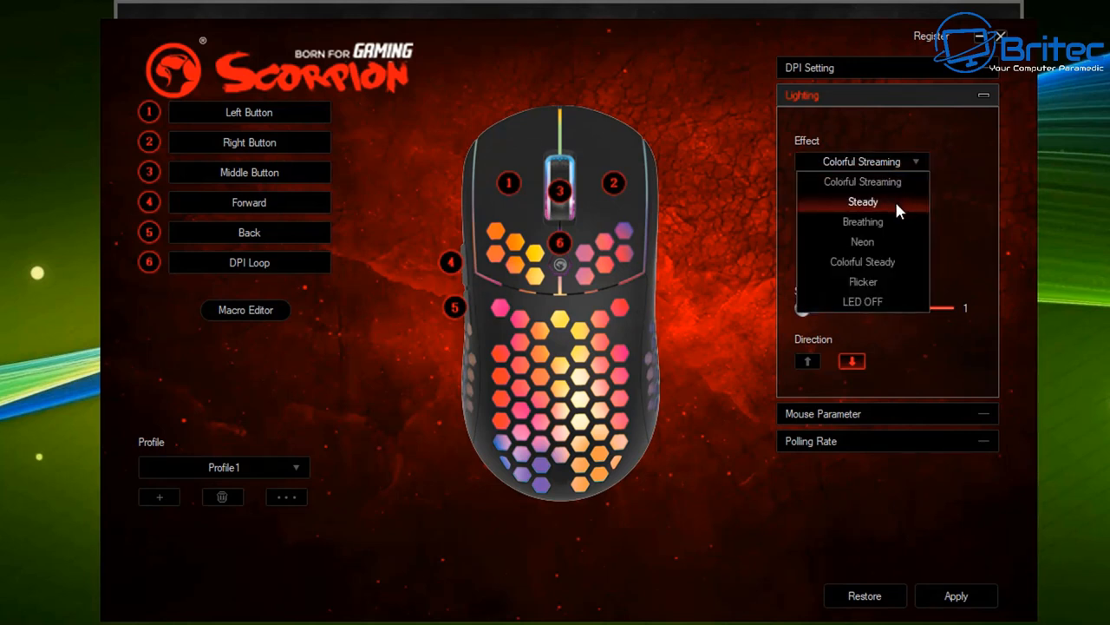
mouse_move(848, 201)
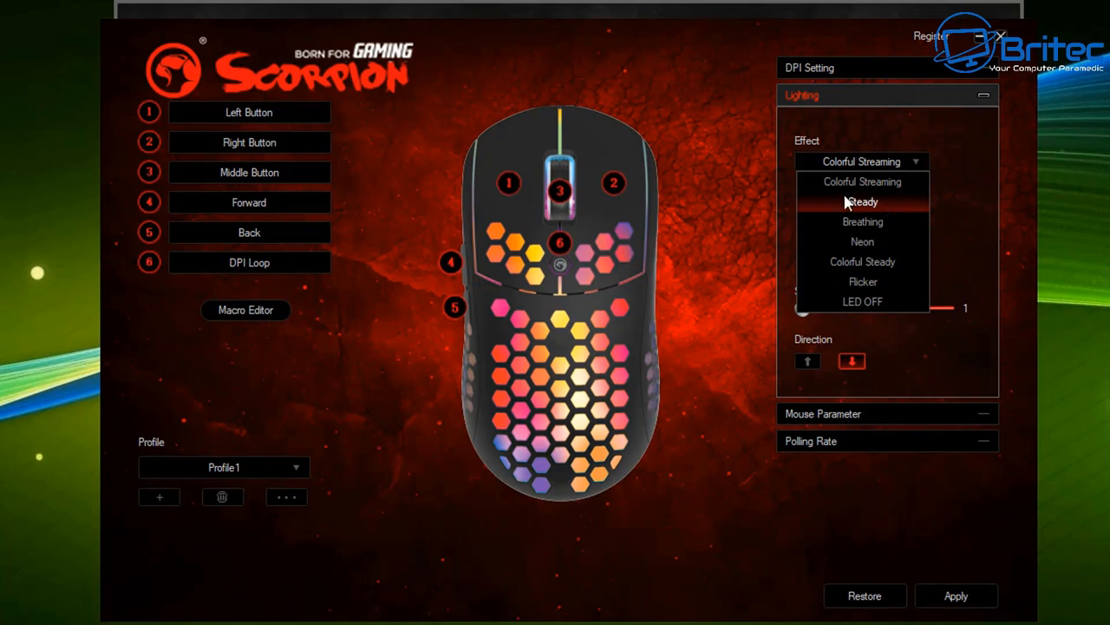
left_click(862, 222)
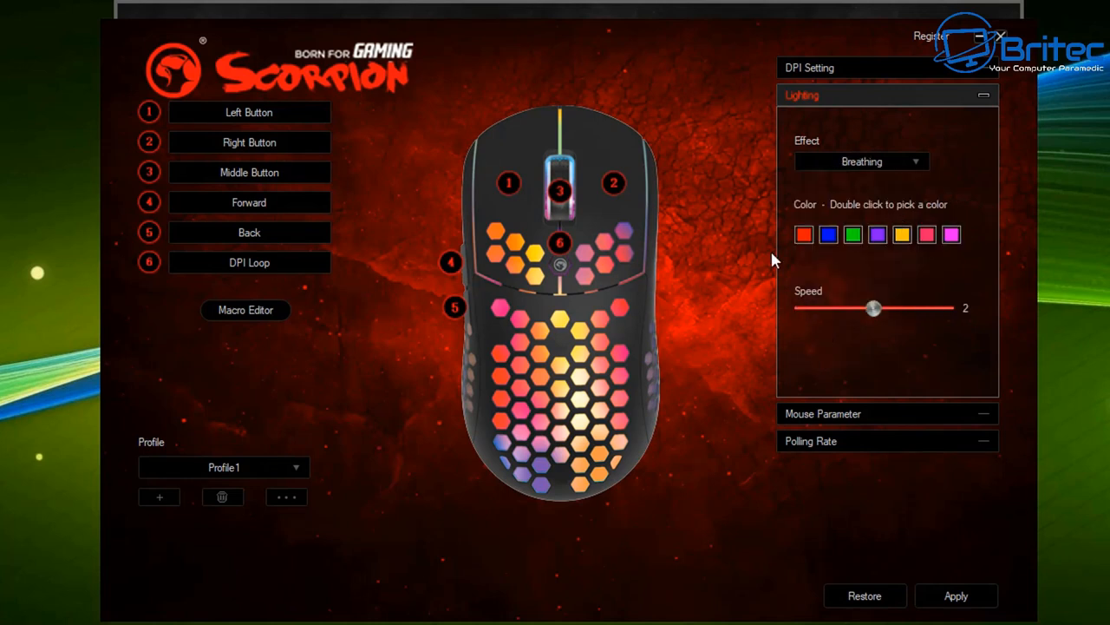
mouse_move(742, 239)
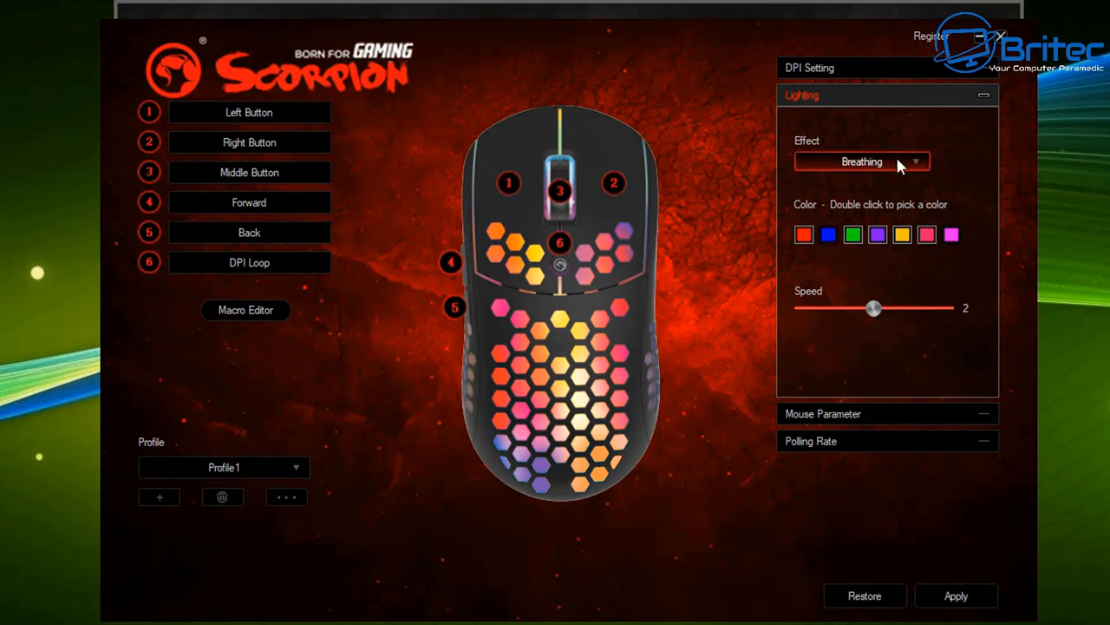
left_click(862, 162)
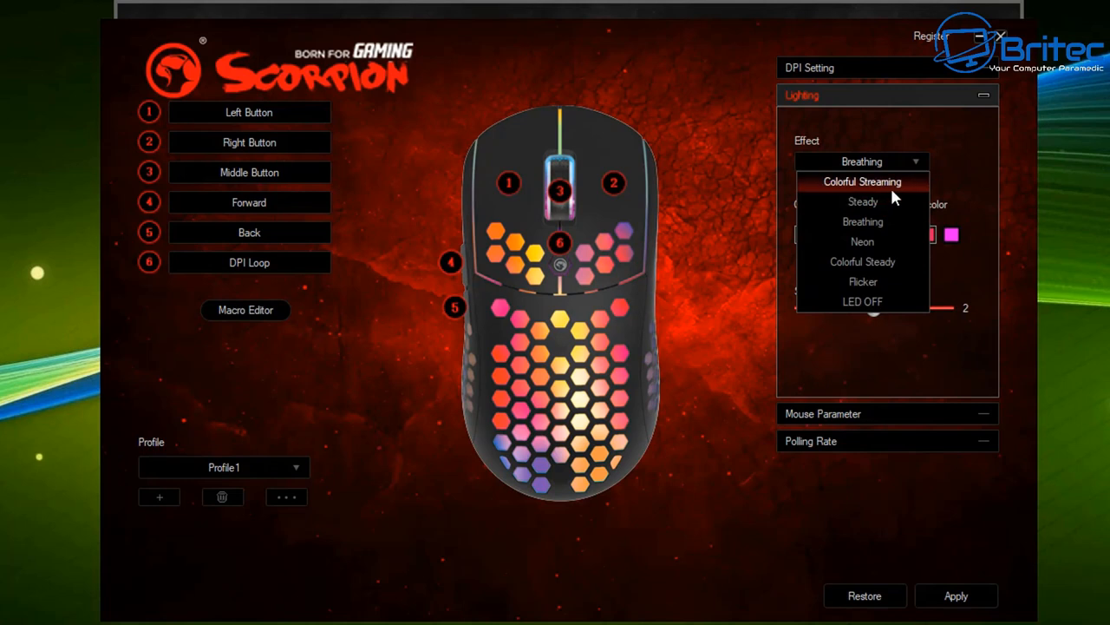
left_click(863, 182)
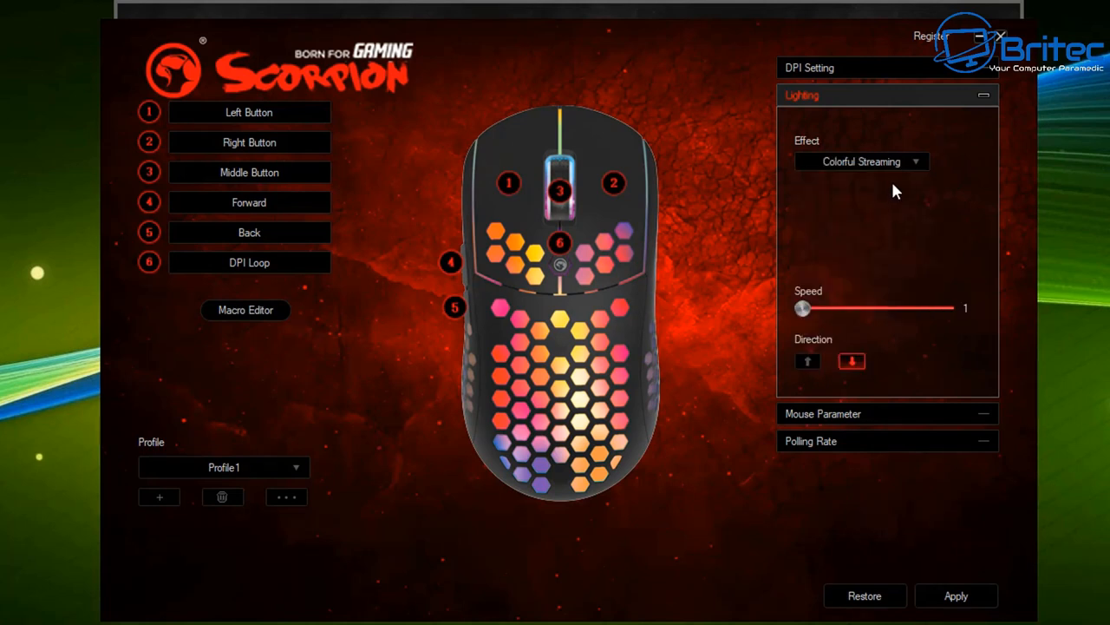
mouse_move(885, 189)
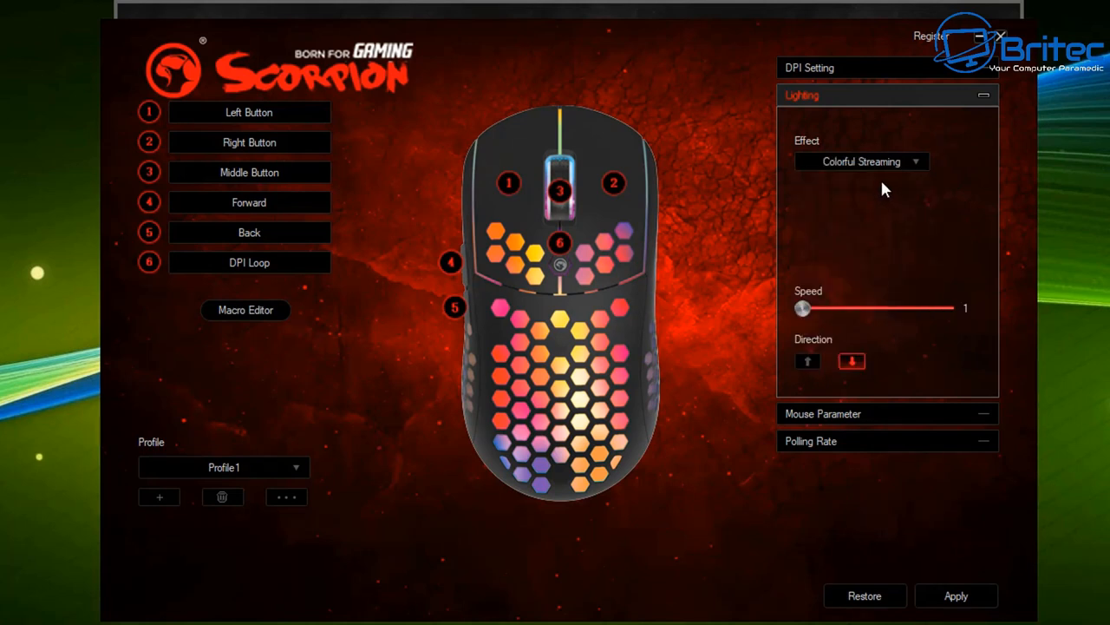
mouse_move(878, 193)
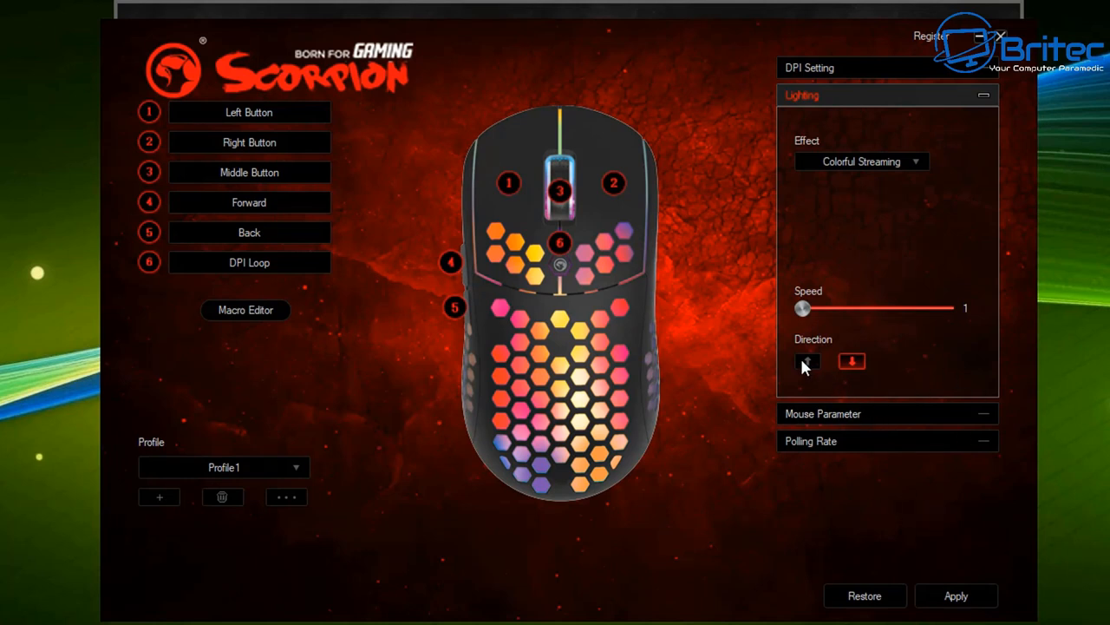
mouse_move(986, 416)
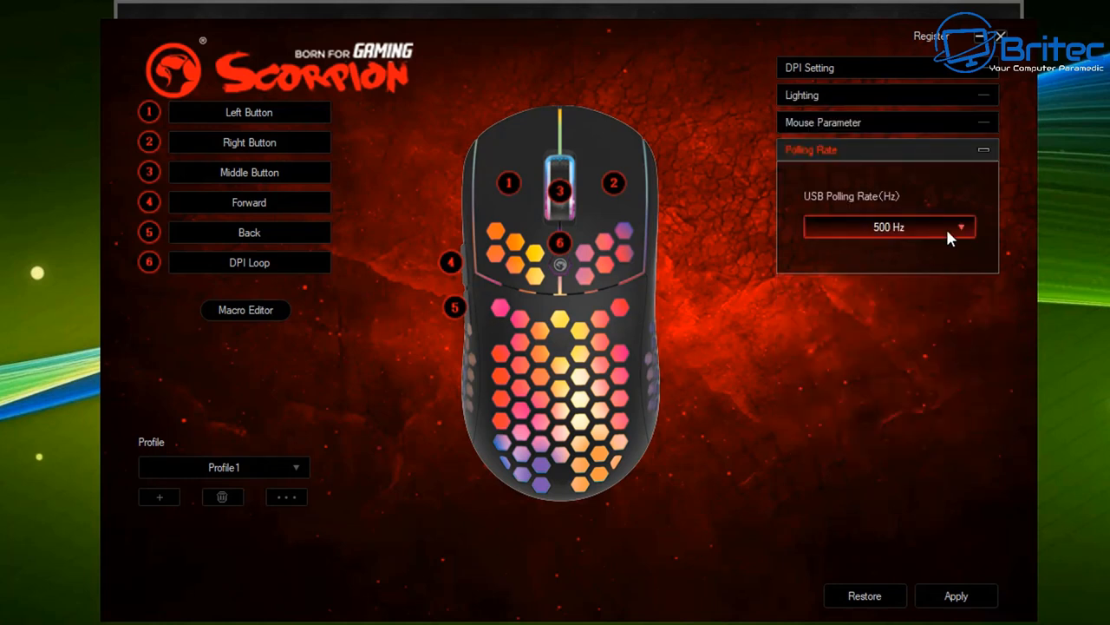
- Set the USB polling rate to 1000 Hz and expand the Mouse Parameter settings
left_click(889, 226)
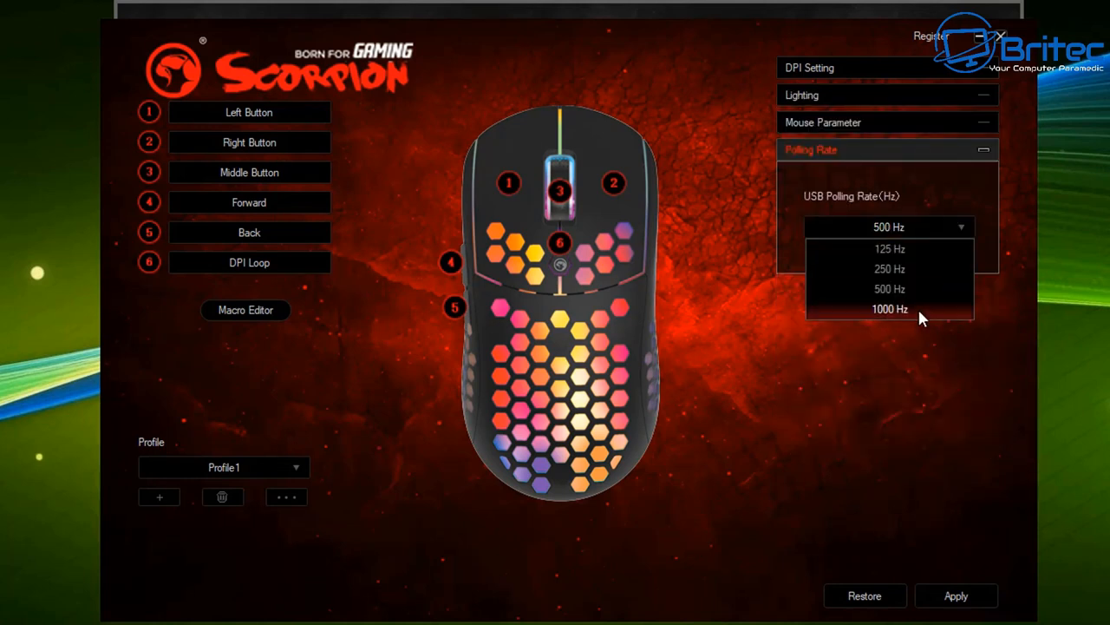
left_click(889, 309)
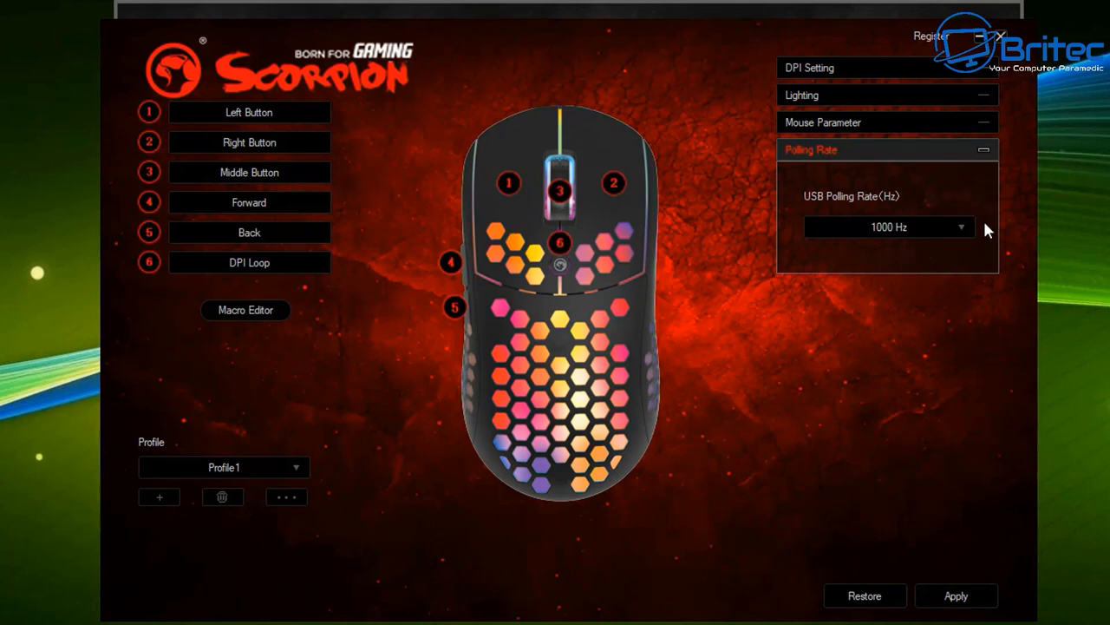
left_click(888, 121)
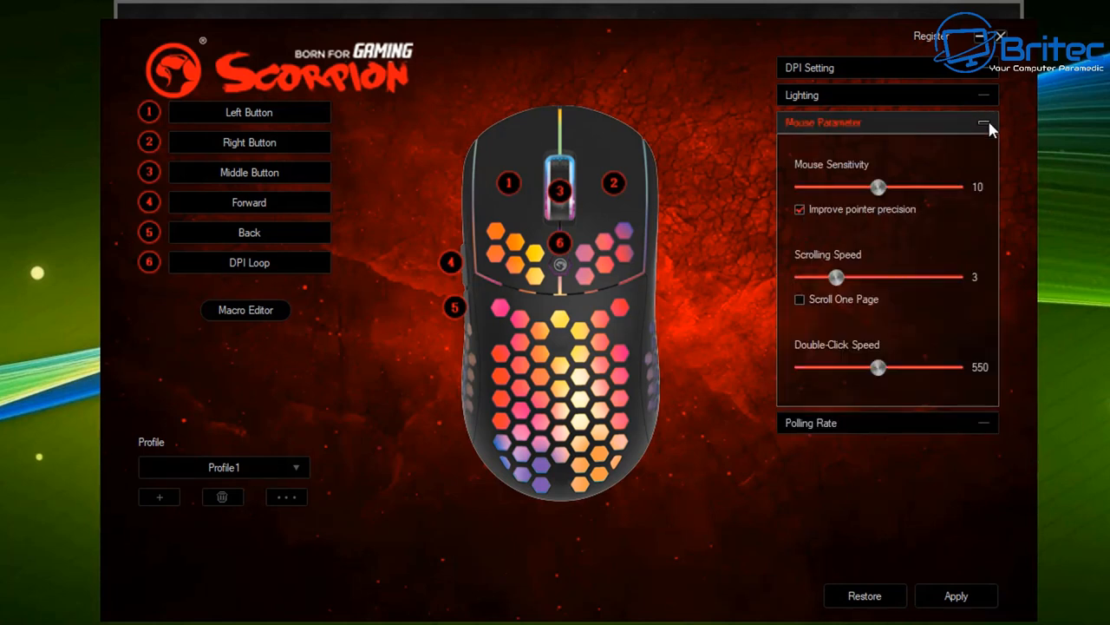
mouse_move(911, 205)
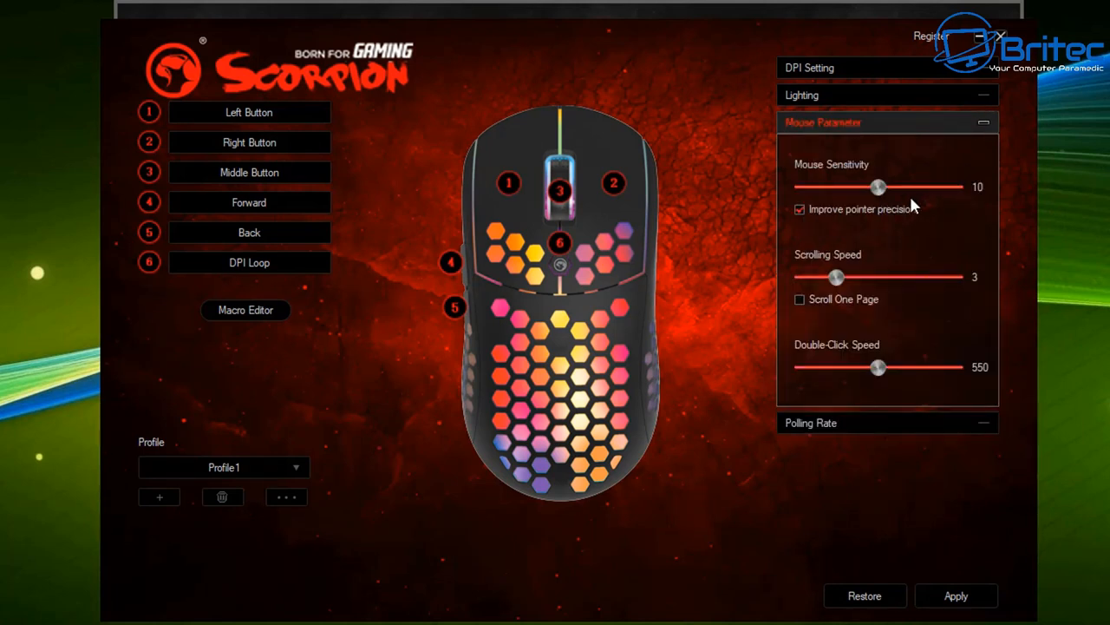
mouse_move(876, 229)
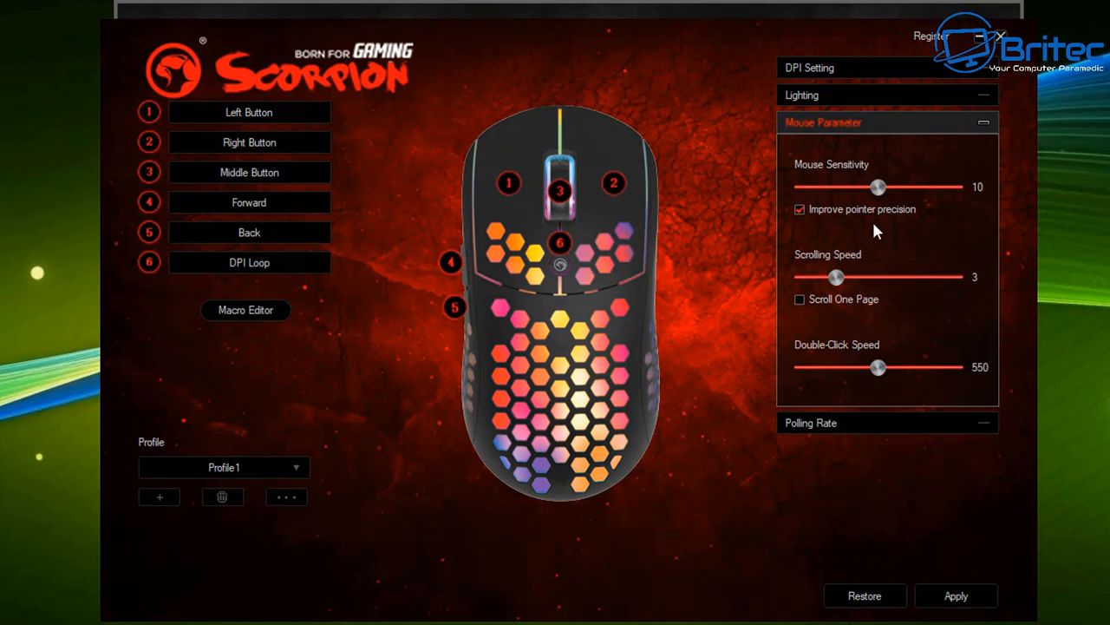
mouse_move(859, 358)
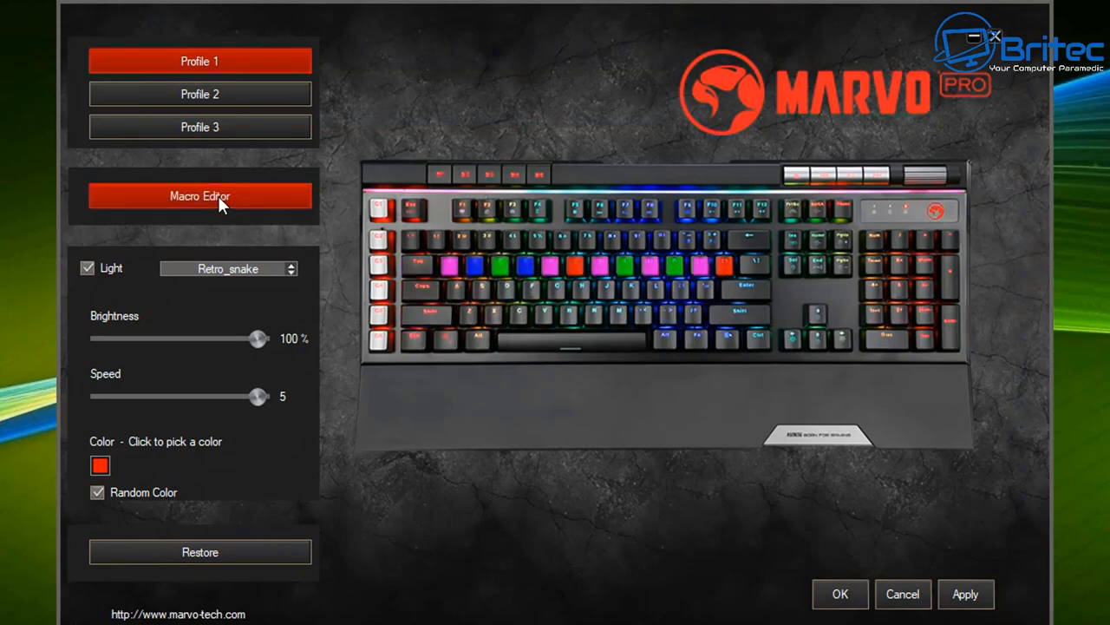
left_click(199, 195)
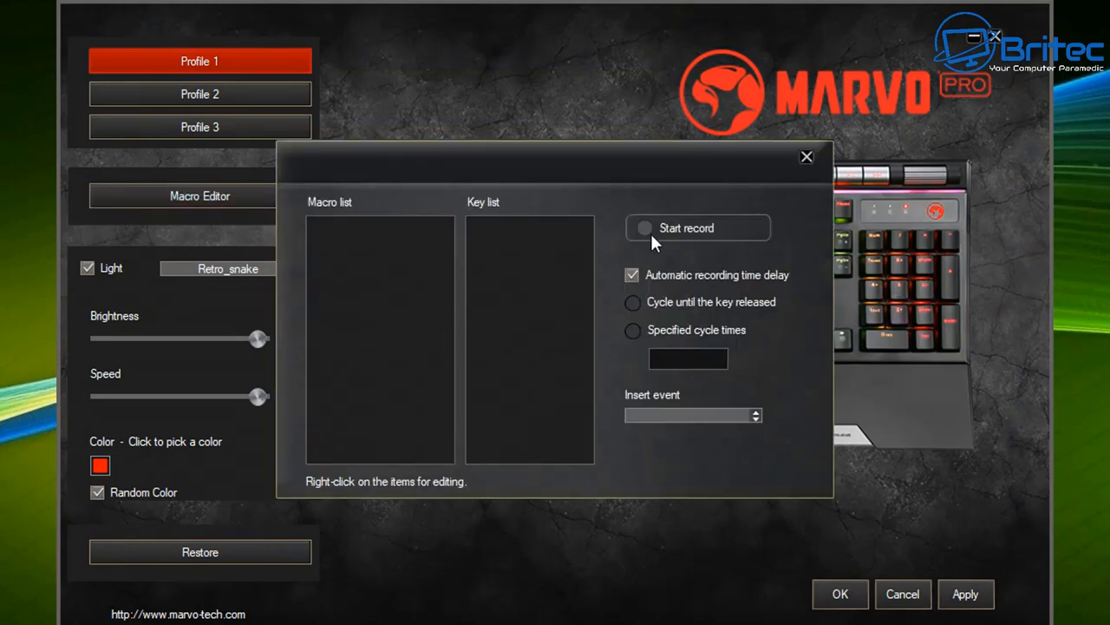
mouse_move(778, 439)
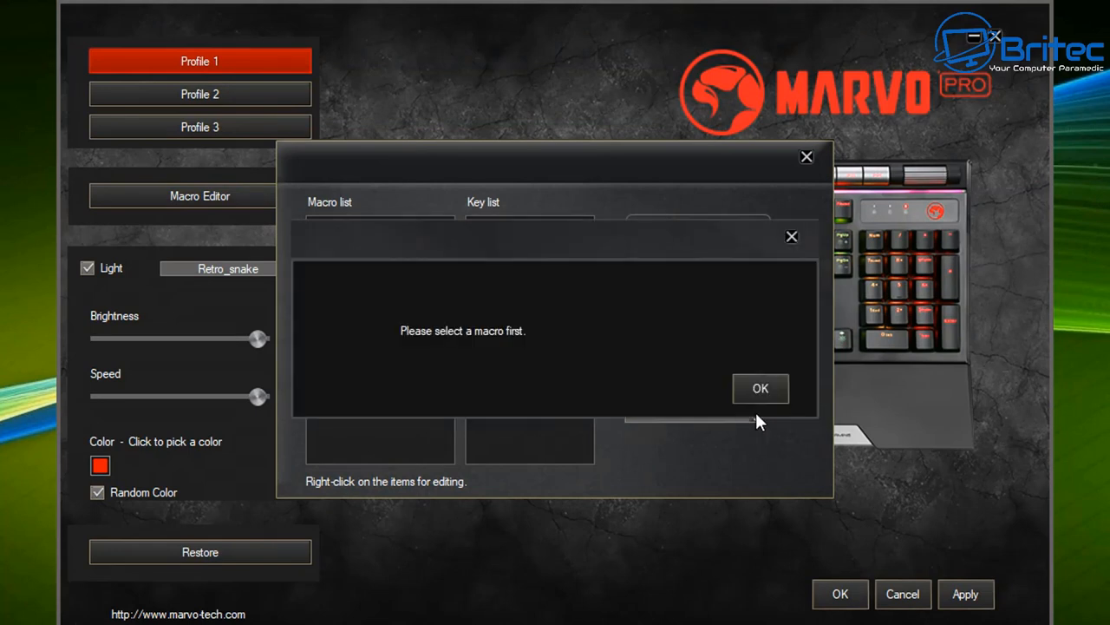
left_click(760, 388)
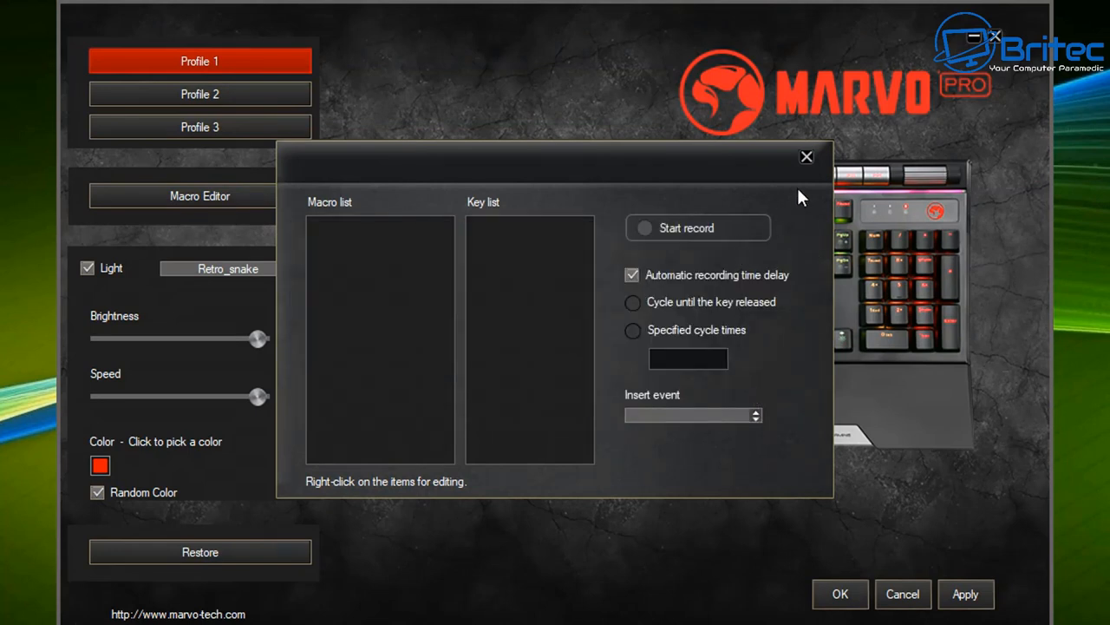
left_click(805, 156)
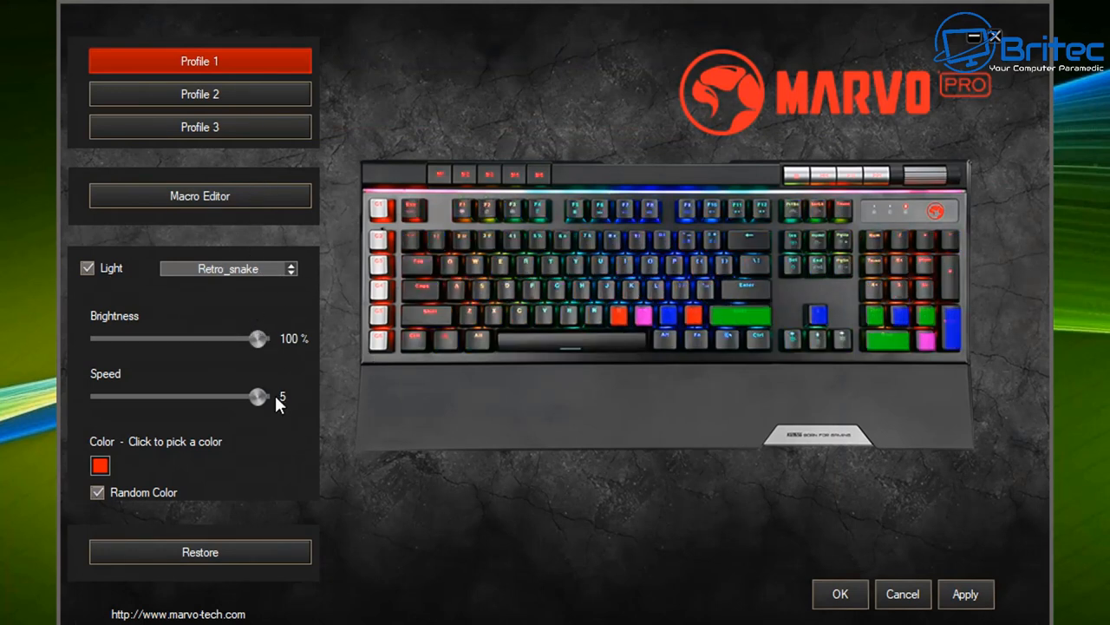
- Preview Rainbow_wheel, Raindrops, Ripples_shining, Adorn and Game Mode keyboard lighting, then reopen the effects list
left_click(229, 267)
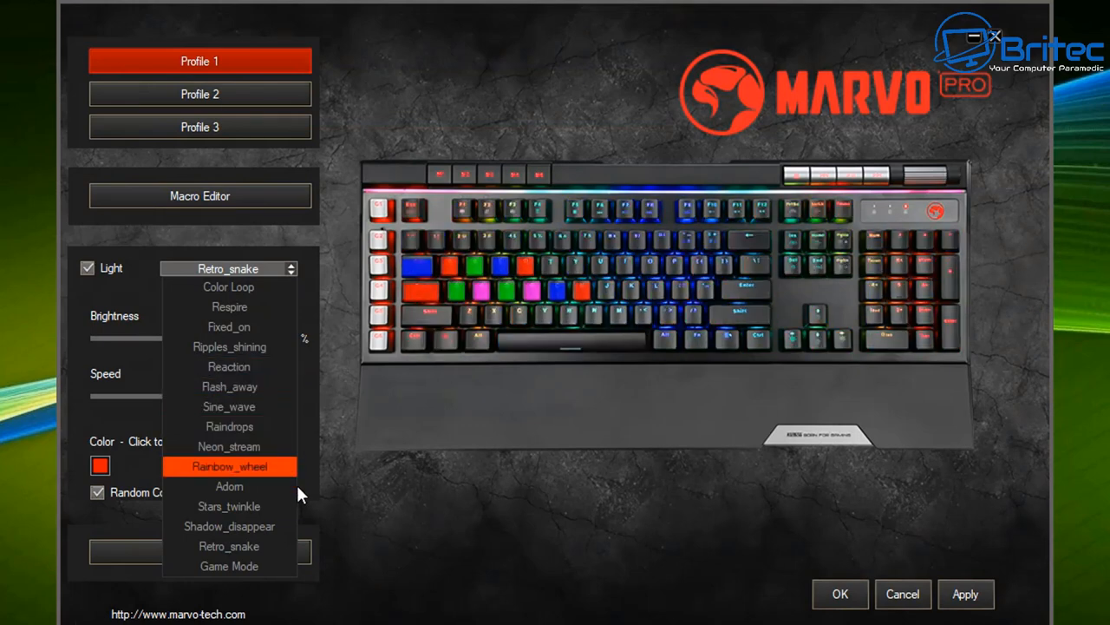
left_click(229, 465)
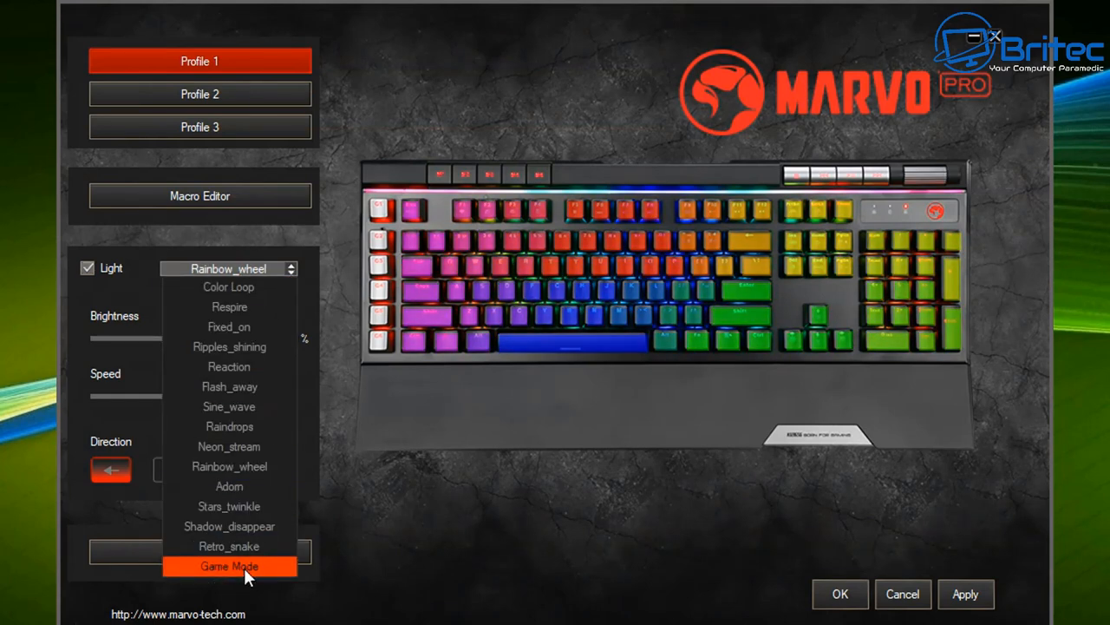
left_click(229, 427)
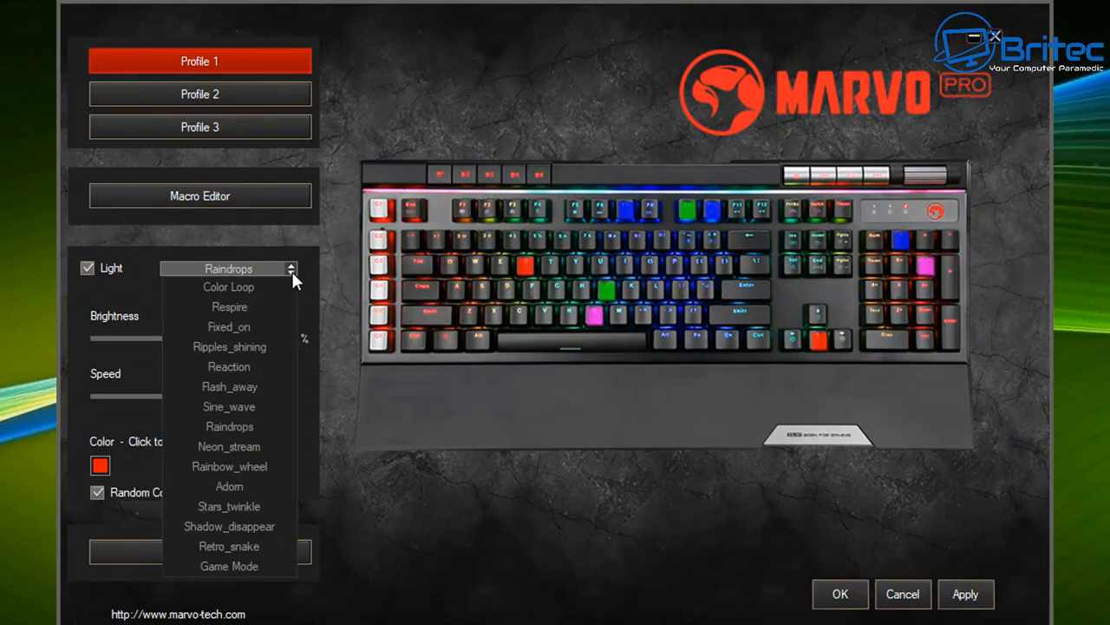
left_click(229, 347)
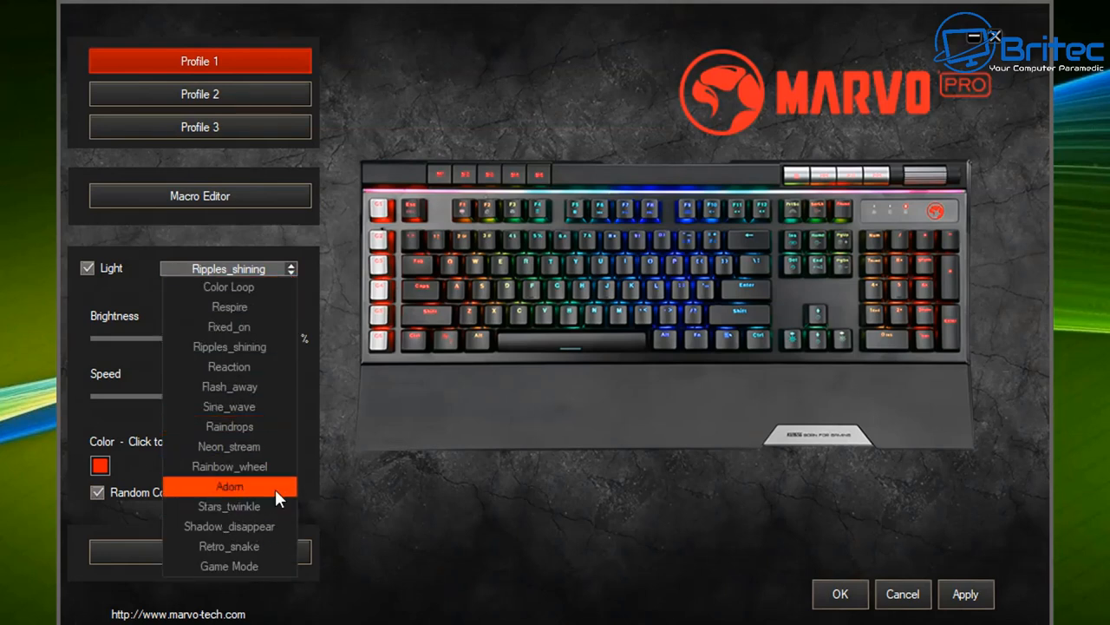
left_click(229, 486)
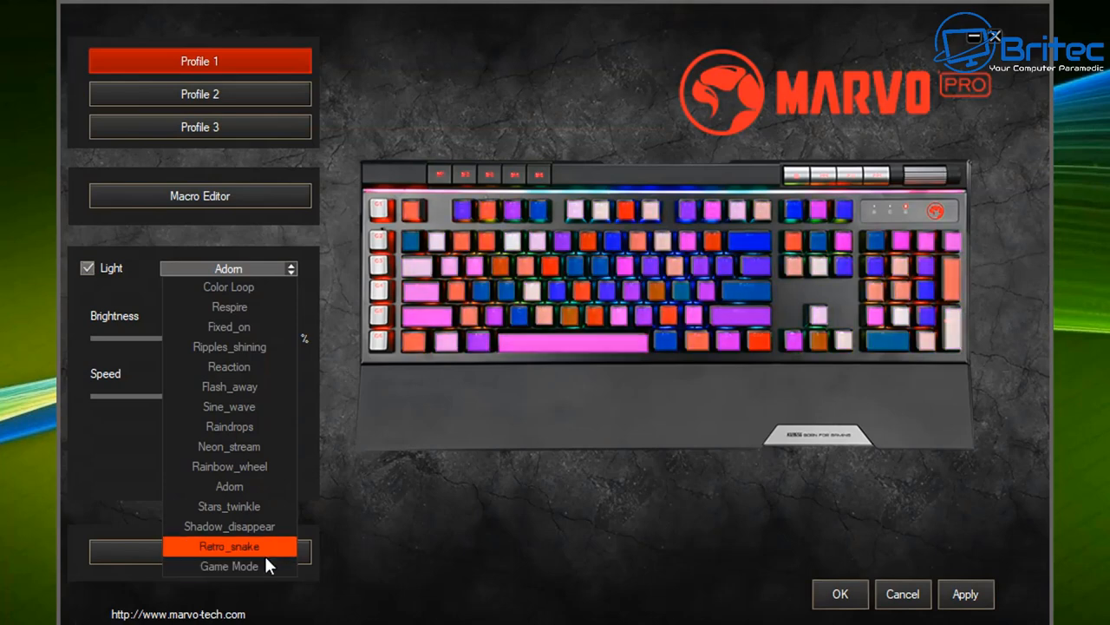
left_click(229, 565)
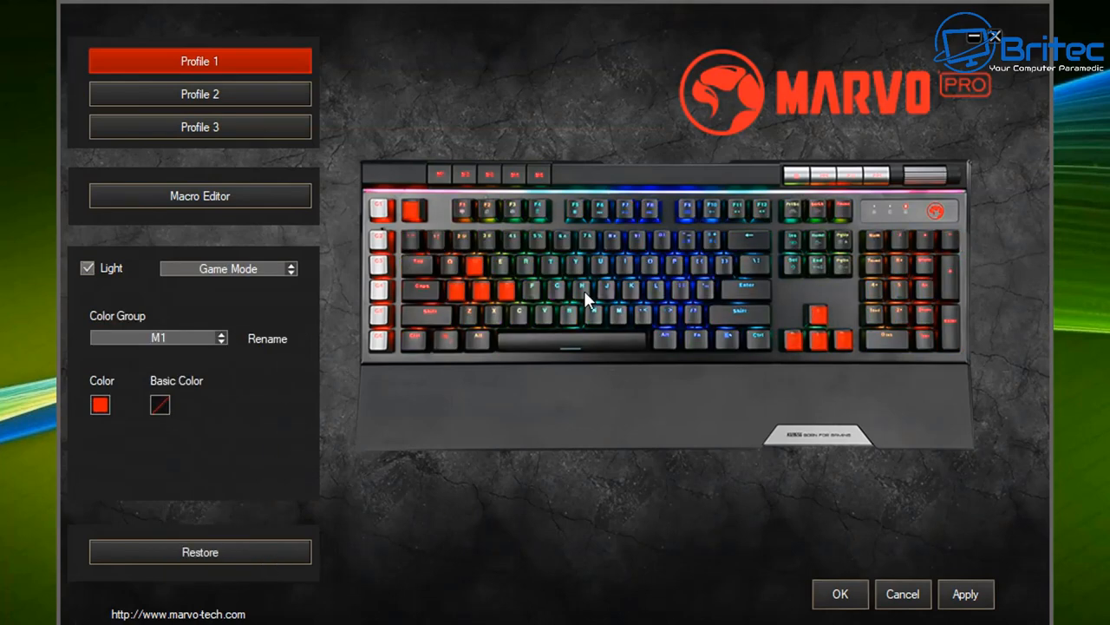
left_click(229, 267)
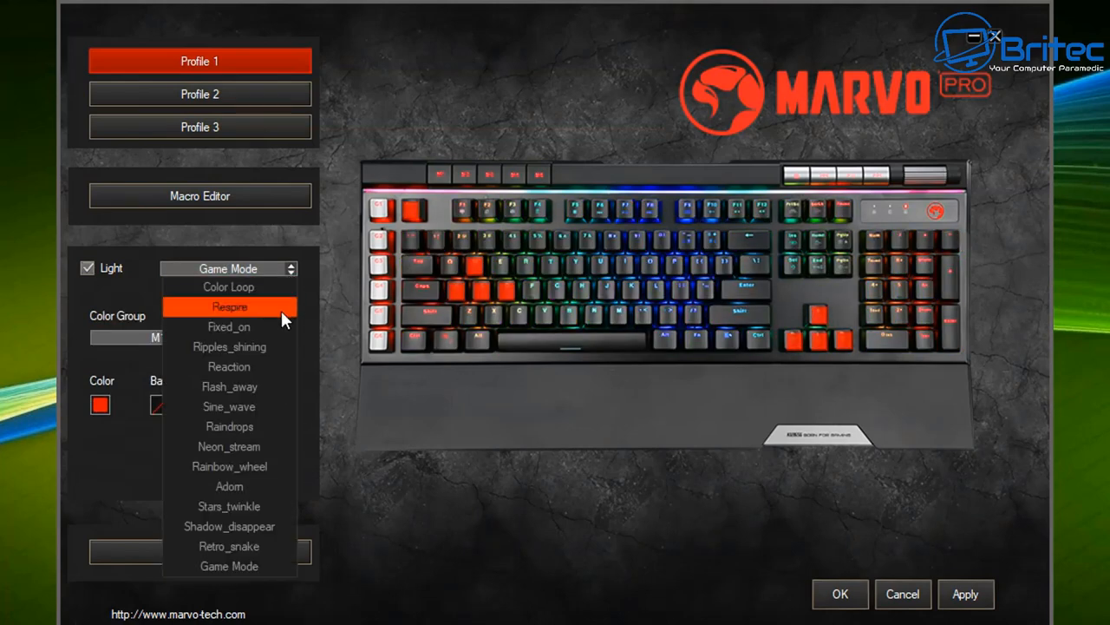
mouse_move(229, 506)
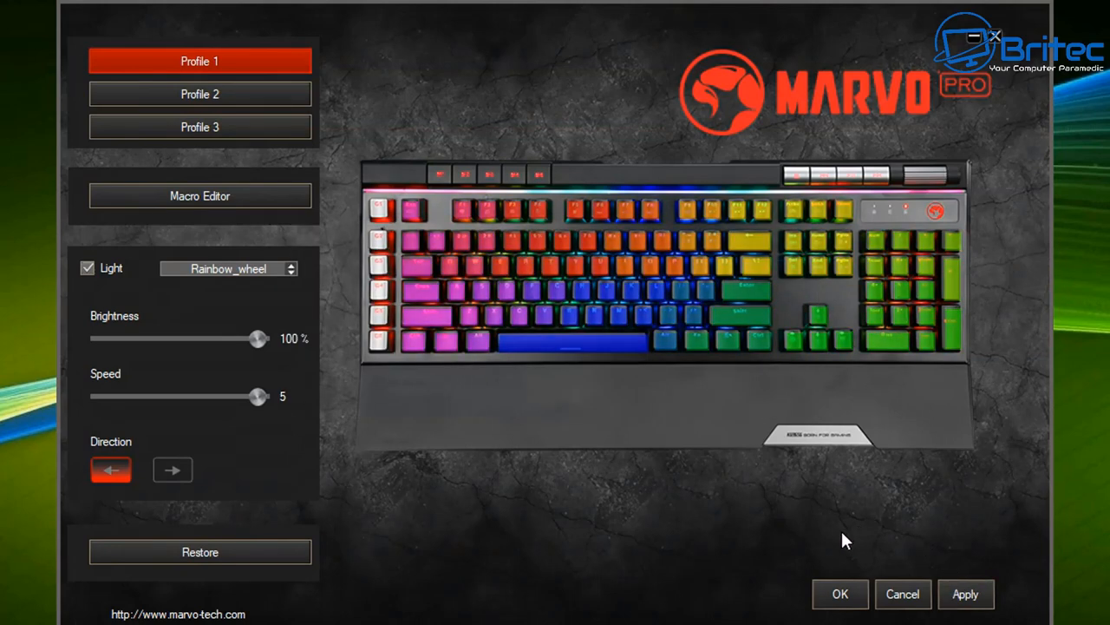
mouse_move(73, 489)
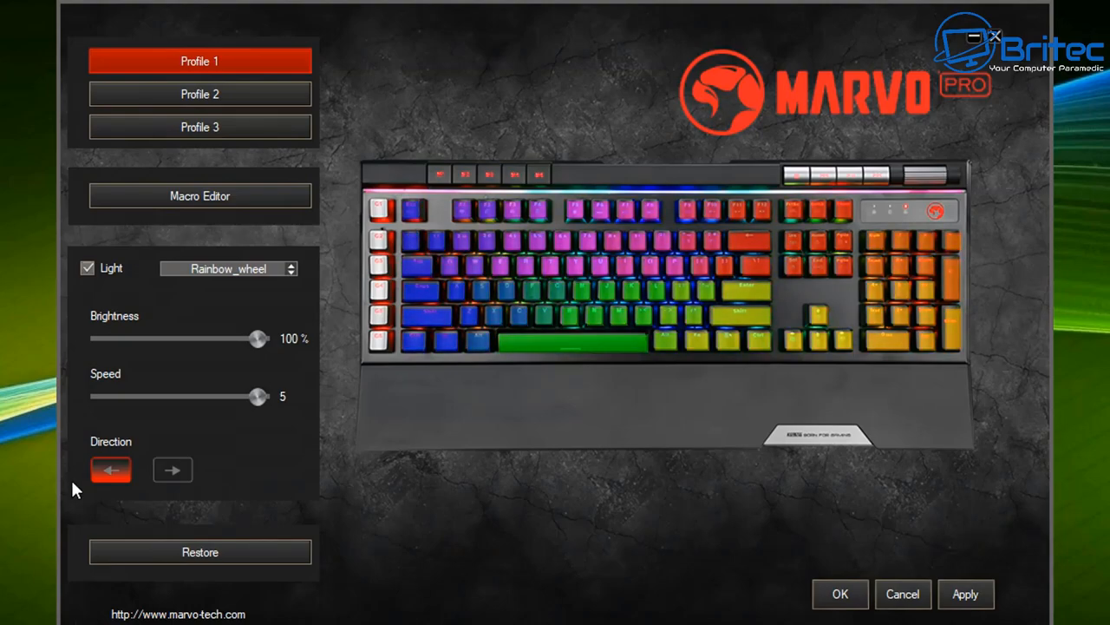